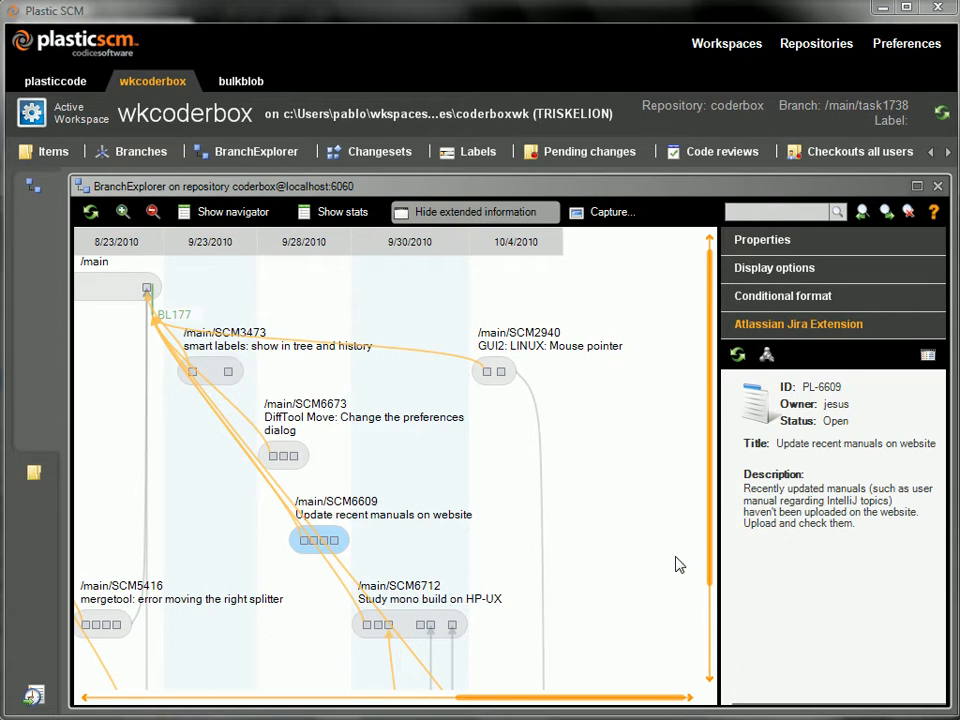
mouse_move(670, 527)
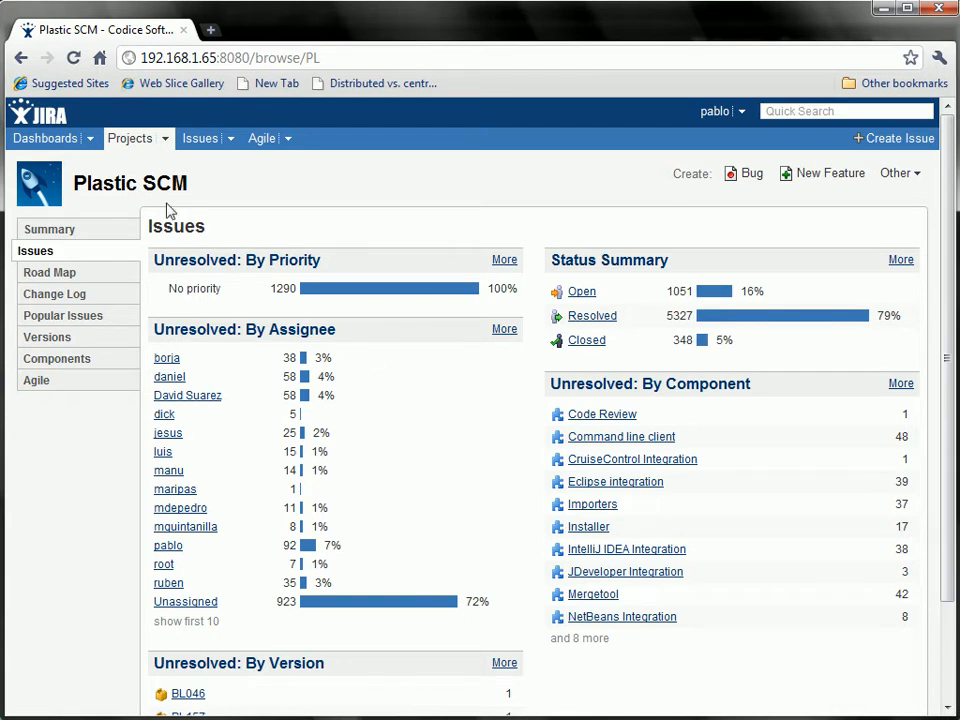
Step: Return from the Jira browser view to Plastic SCM's branch view
click(44, 138)
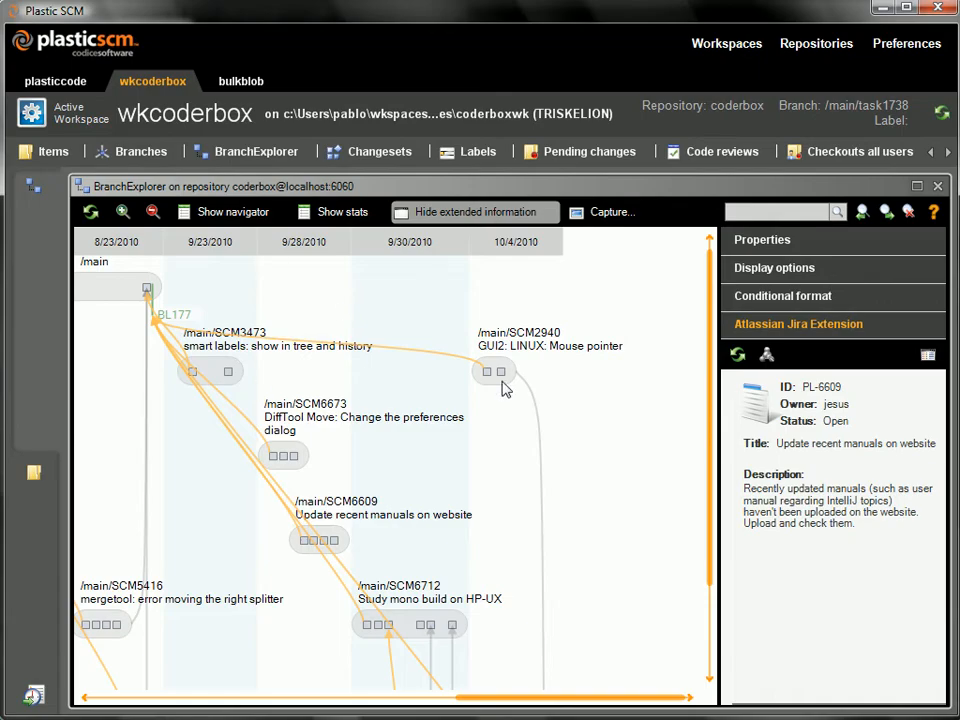
mouse_move(413, 635)
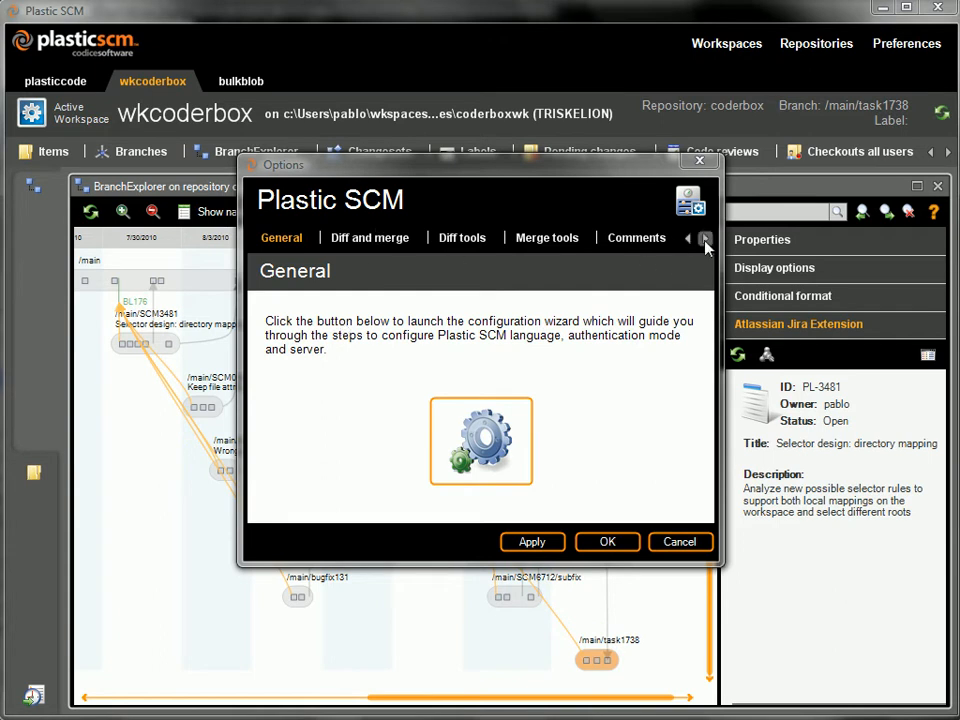
Step: Keep Atlassian Jira with branch prefix SCM under Issue tracking and pass the connection test
click(705, 238)
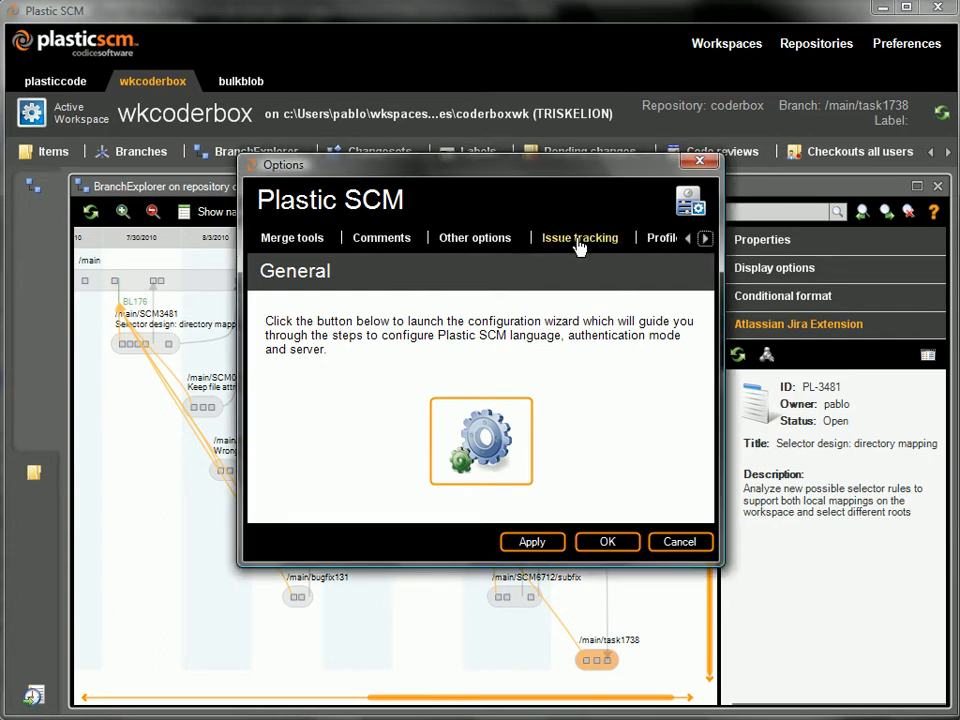
click(580, 238)
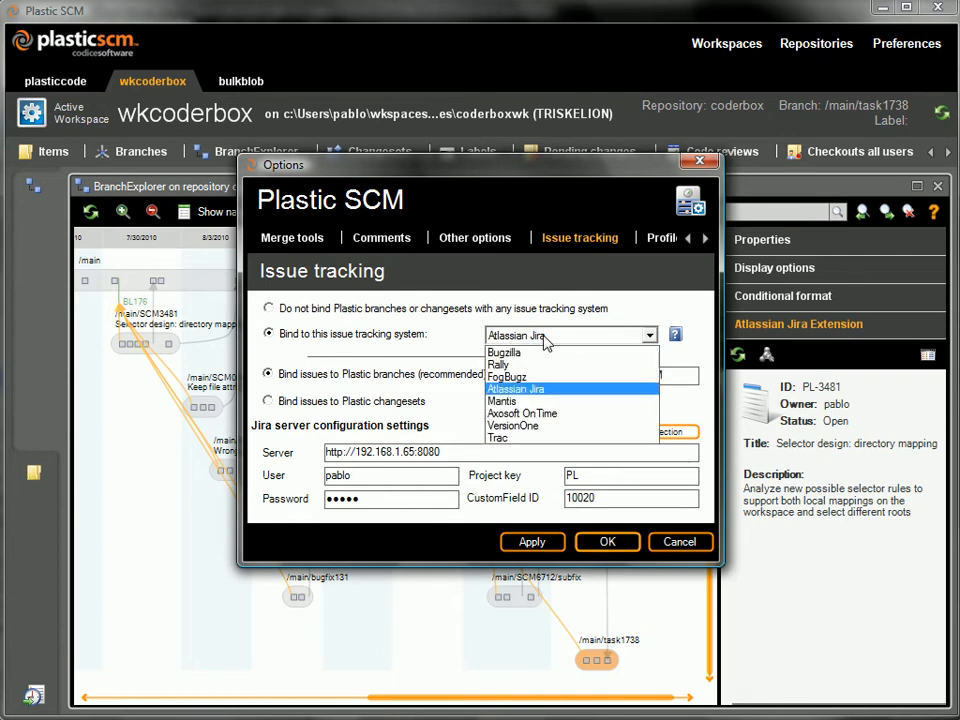
mouse_move(577, 399)
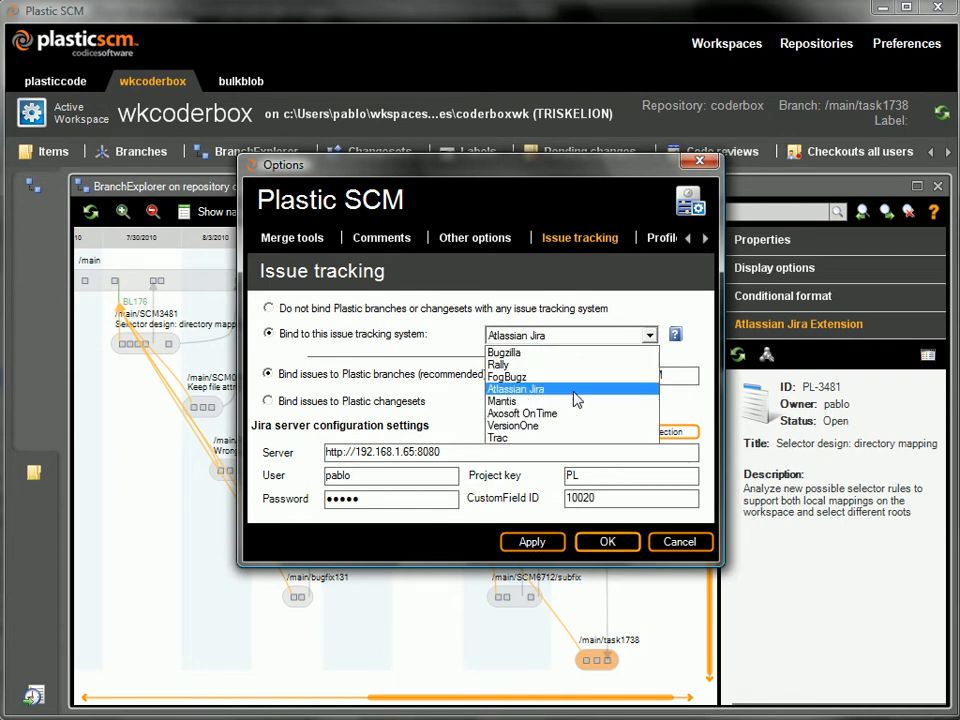
click(516, 389)
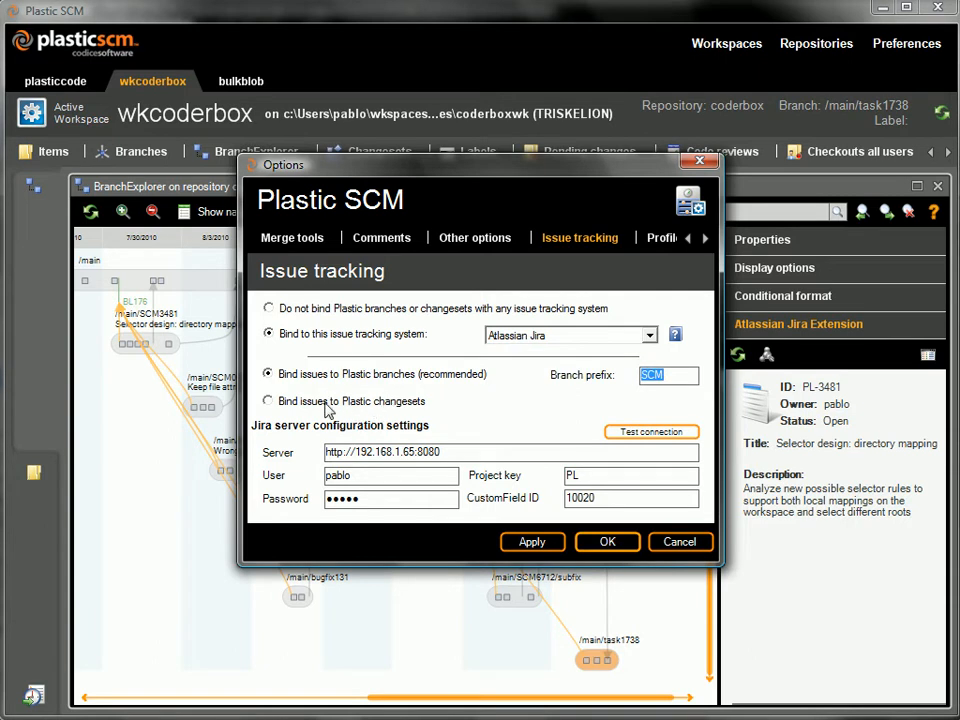
triple_click(390, 452)
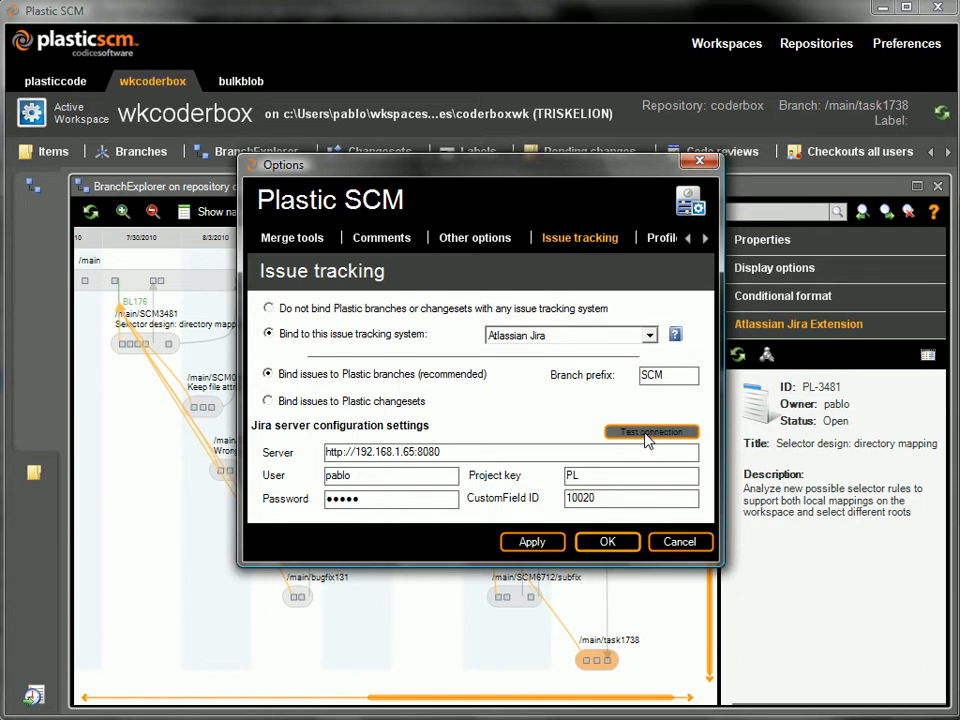
click(651, 431)
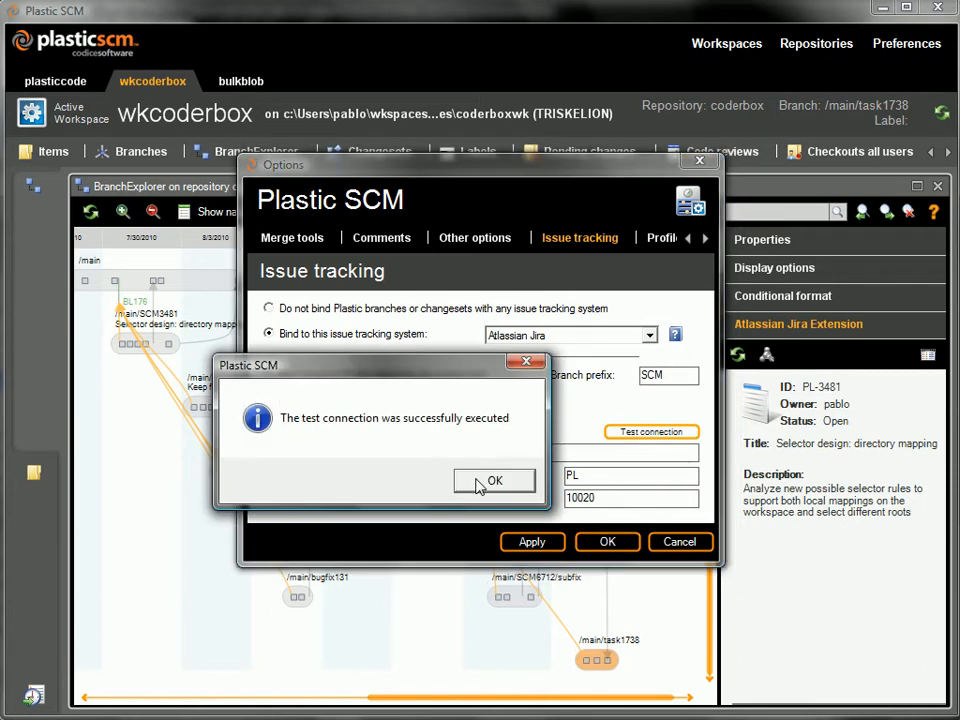
click(494, 481)
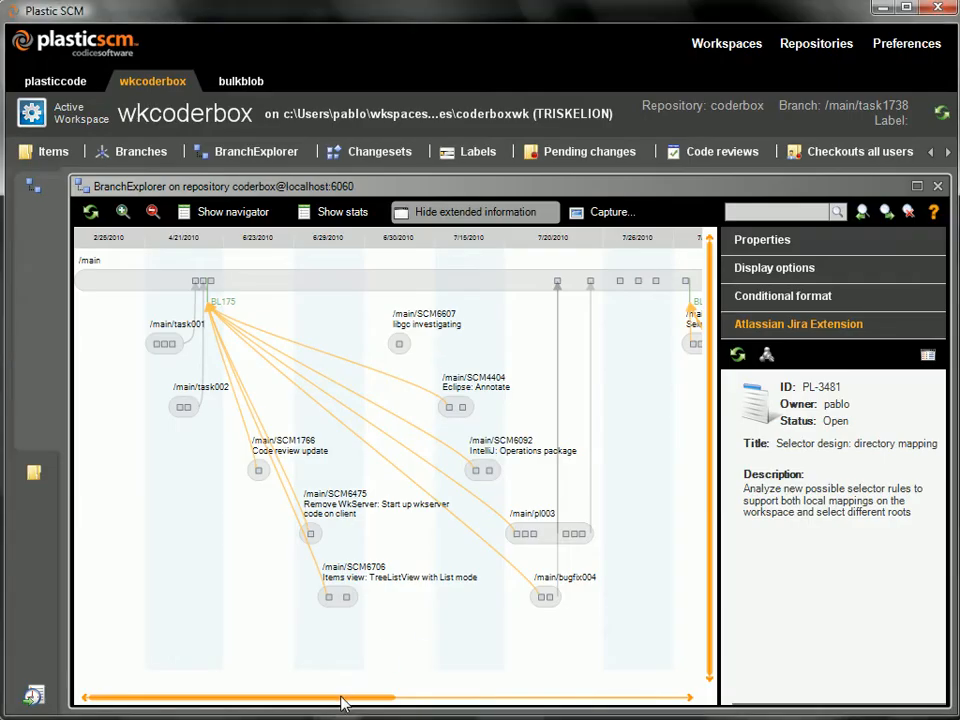
Step: Scroll Branch Explorer right and select SCM6609 to show Jira issue PL-6609
drag(340, 697, 400, 697)
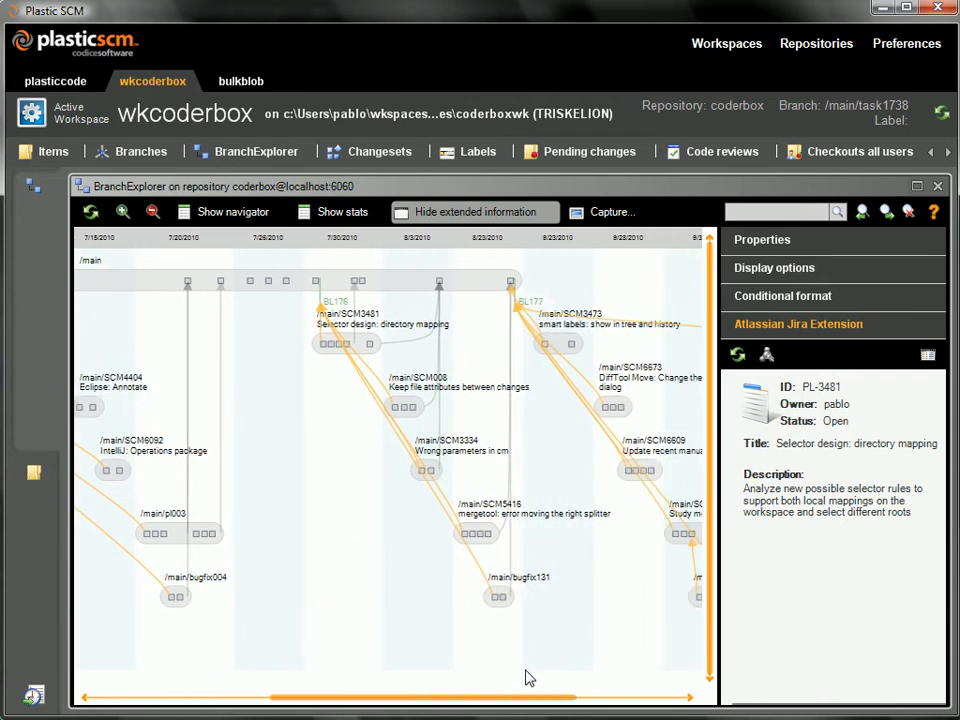
scroll(right, 3)
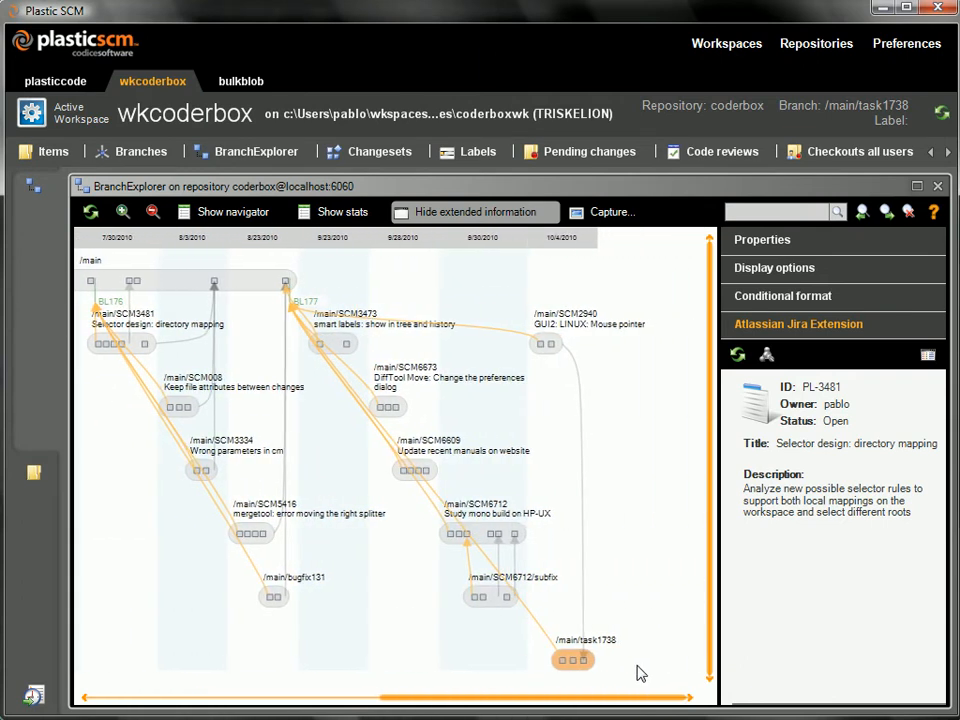
click(388, 407)
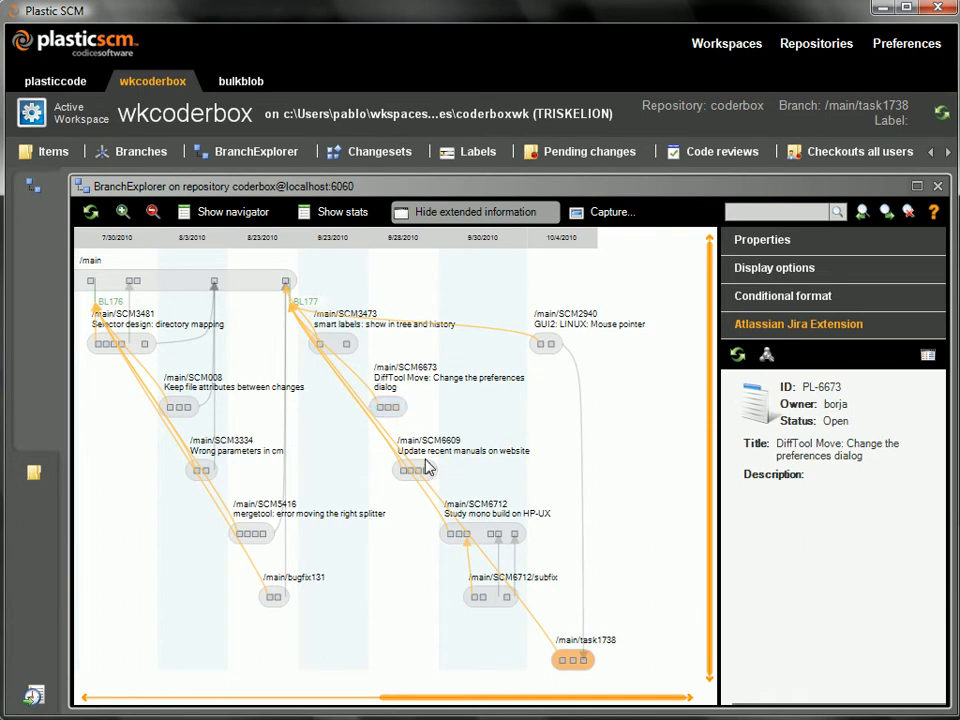
click(413, 469)
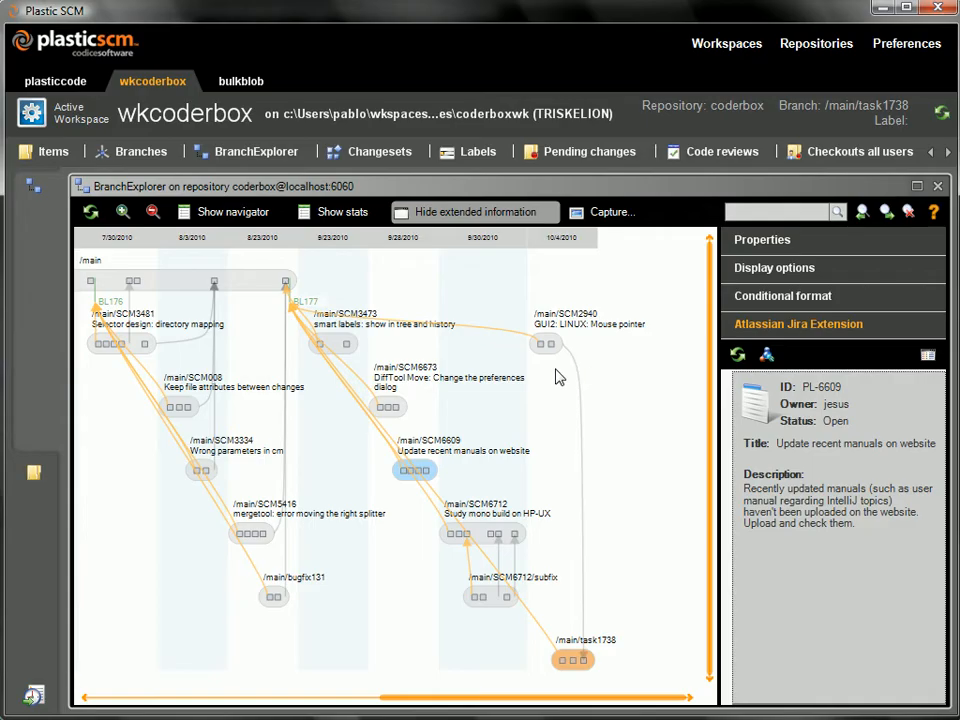
Step: Inspect the action menus of branches SCM6609 and SCM6712/subfix
right_click(413, 470)
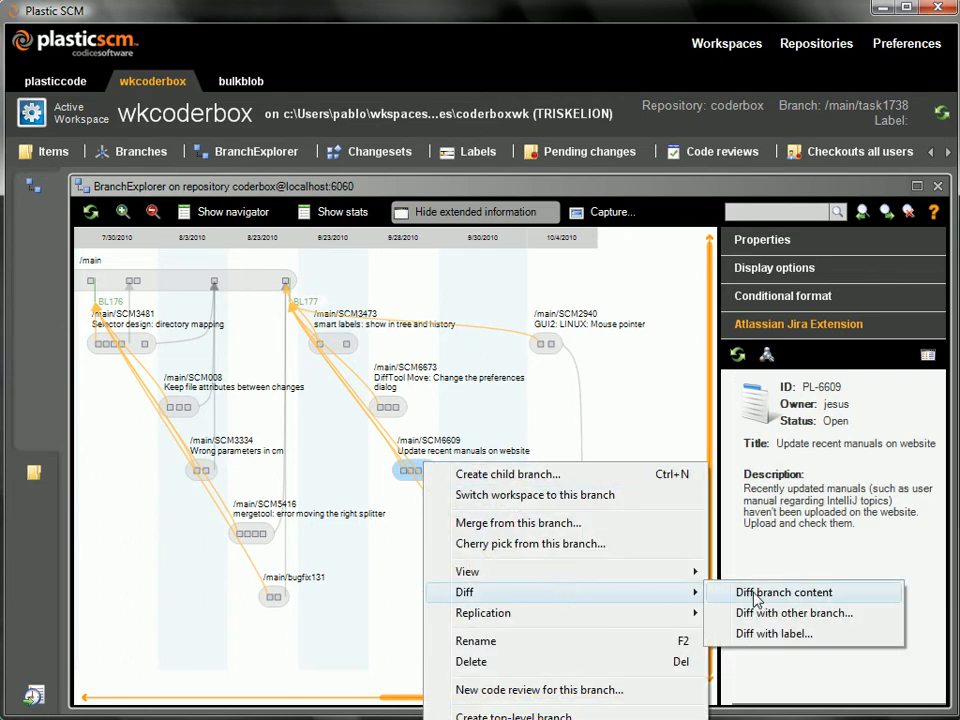
click(783, 592)
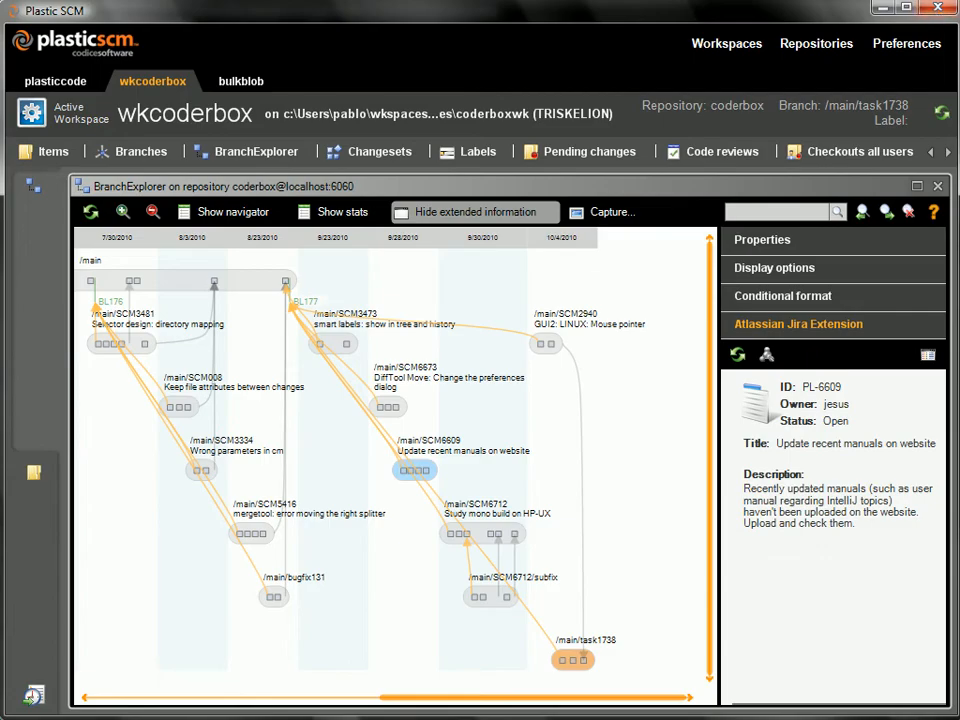
click(490, 596)
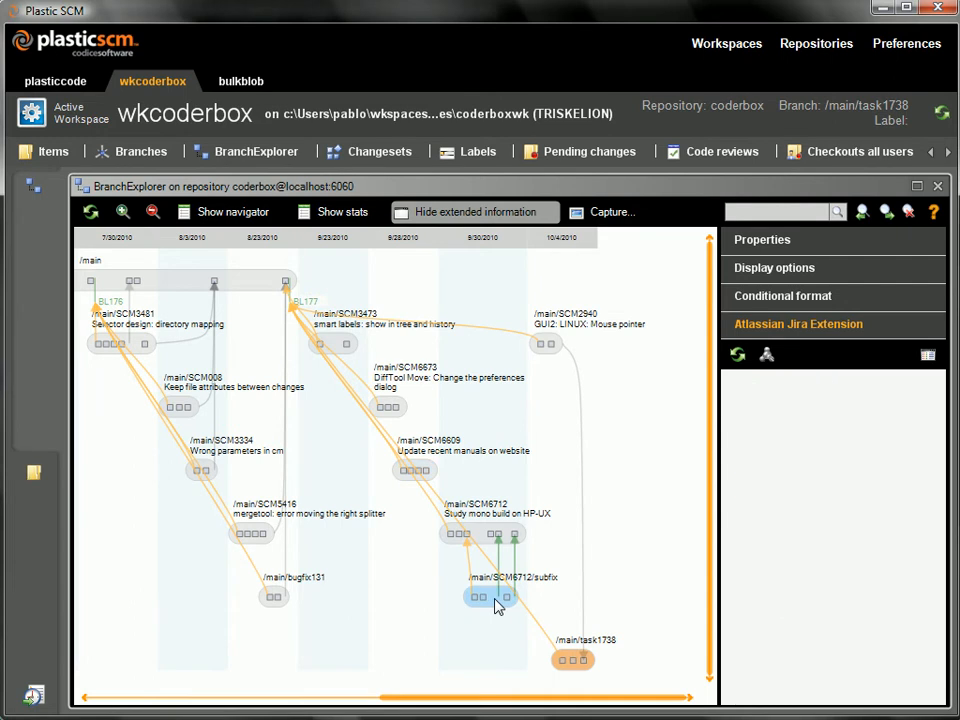
right_click(479, 533)
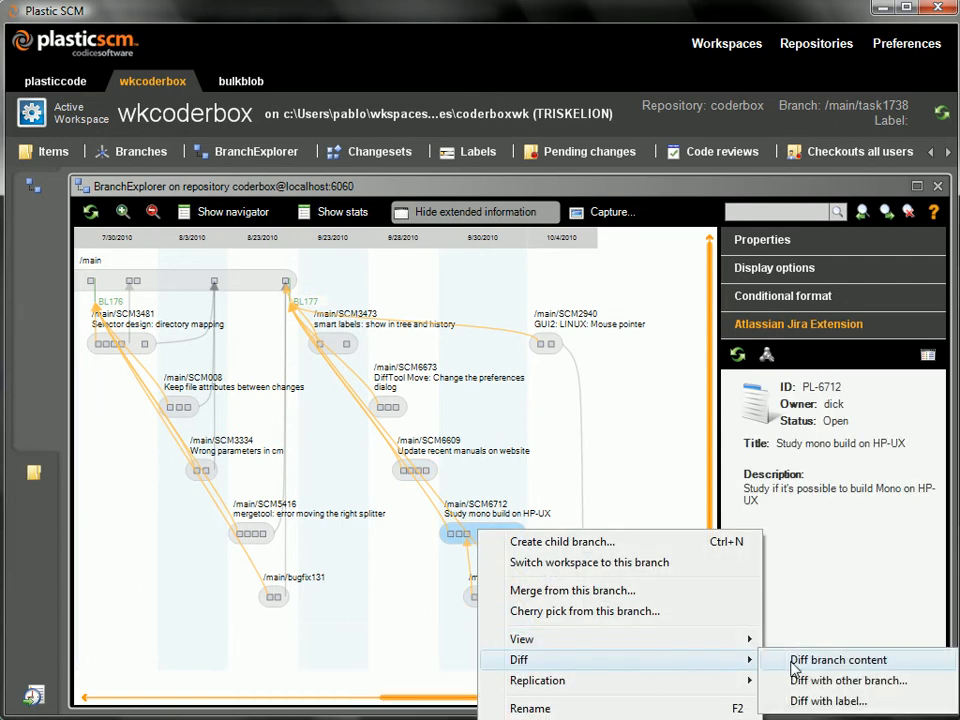
click(838, 659)
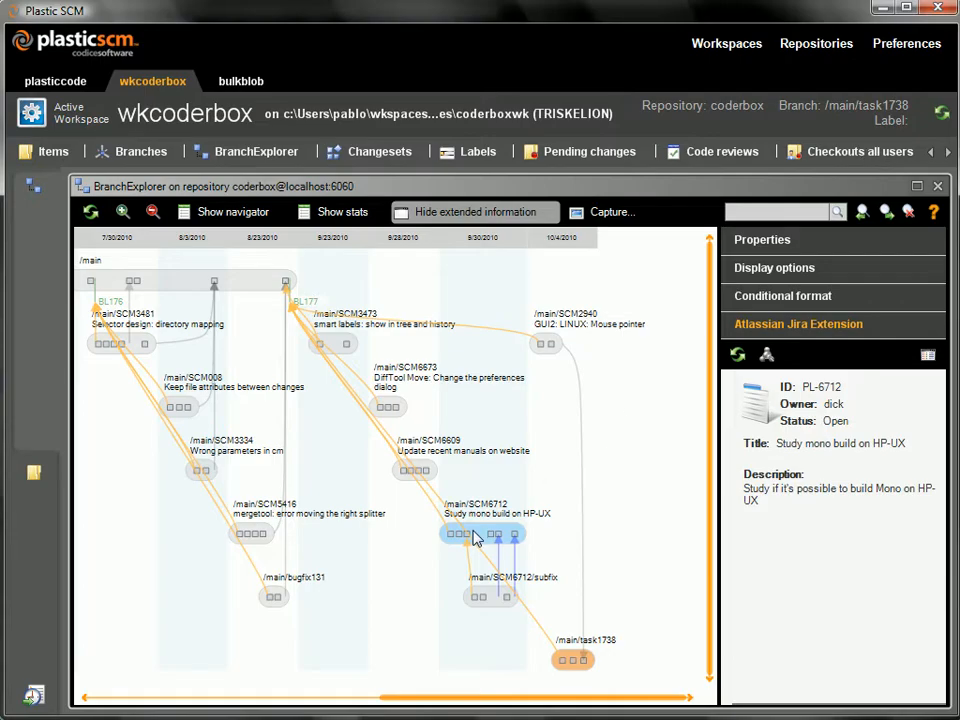
Step: Explore the changesets in branch SCM6609
click(415, 470)
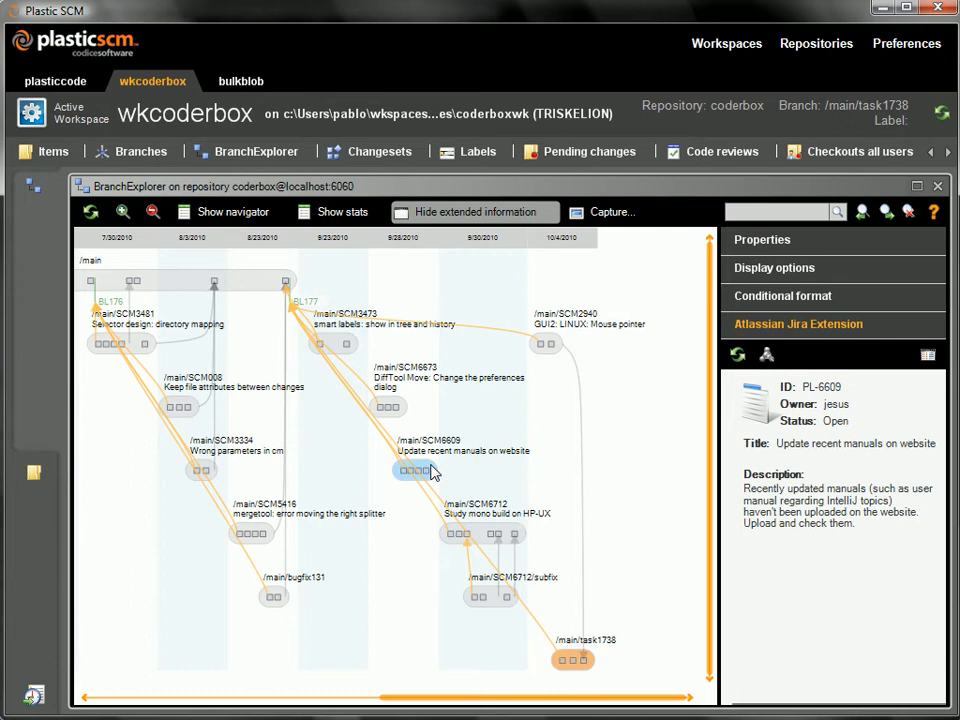
right_click(415, 470)
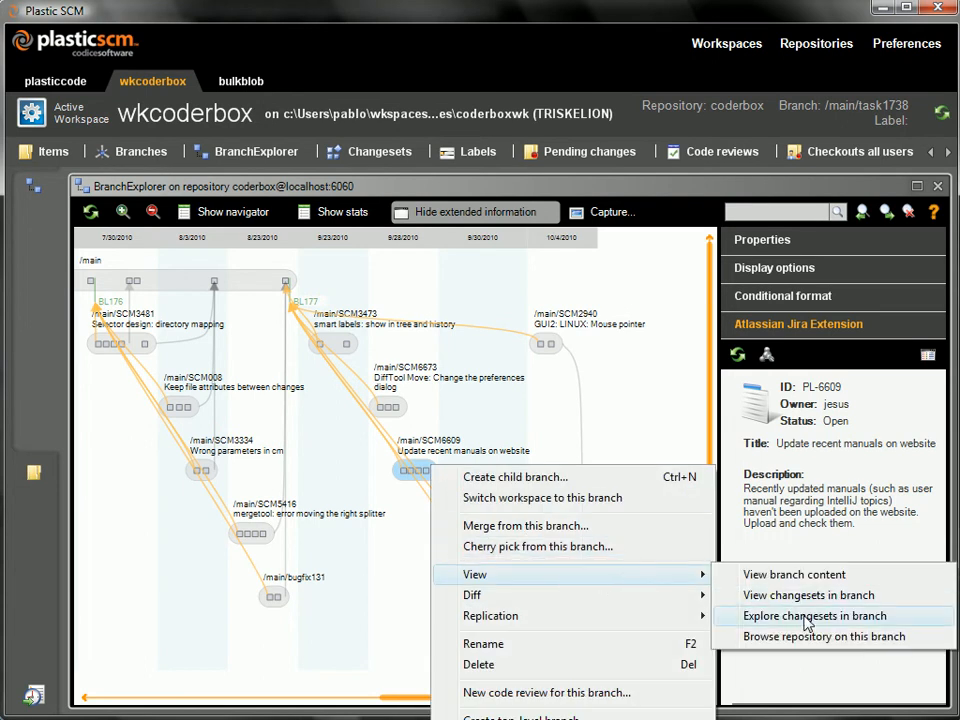
click(814, 615)
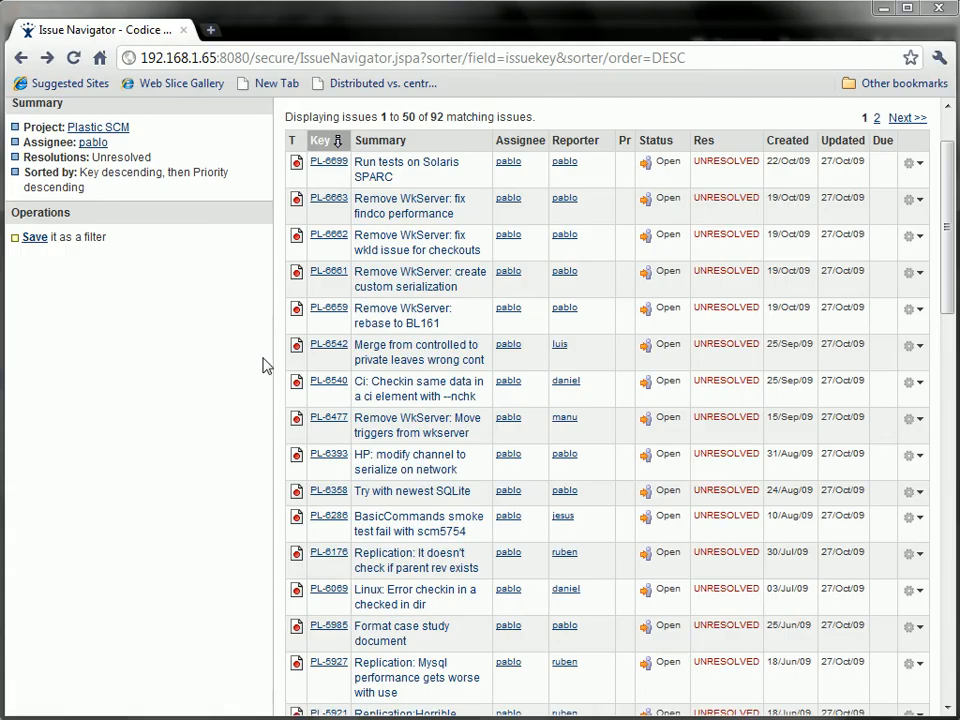
mouse_move(442, 440)
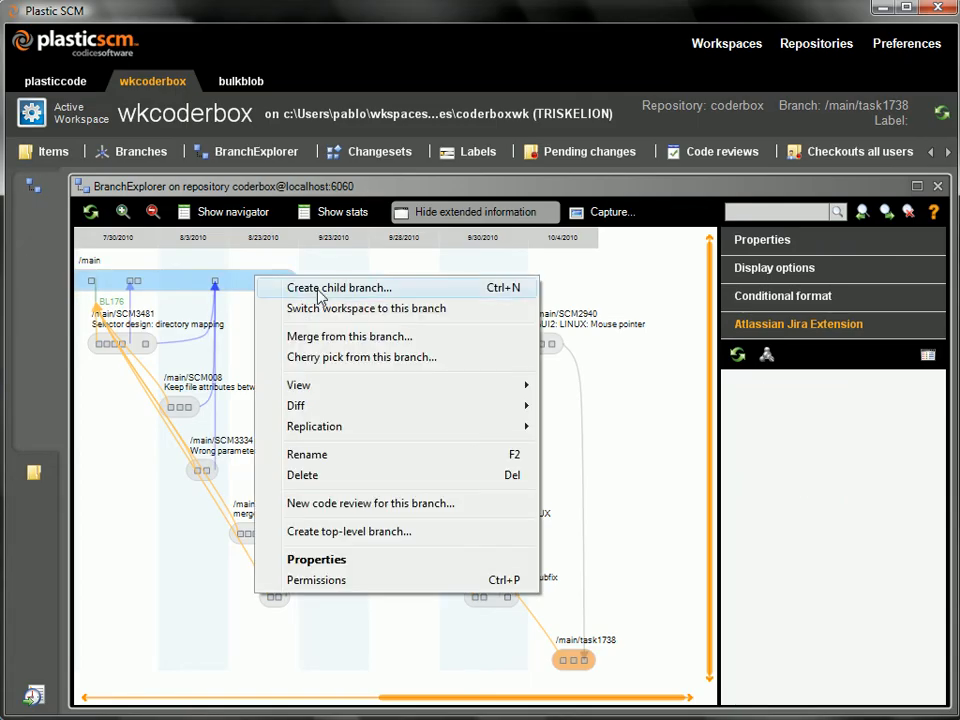
Step: Create child branch SCM6358 under main from the parent's last changeset
click(338, 287)
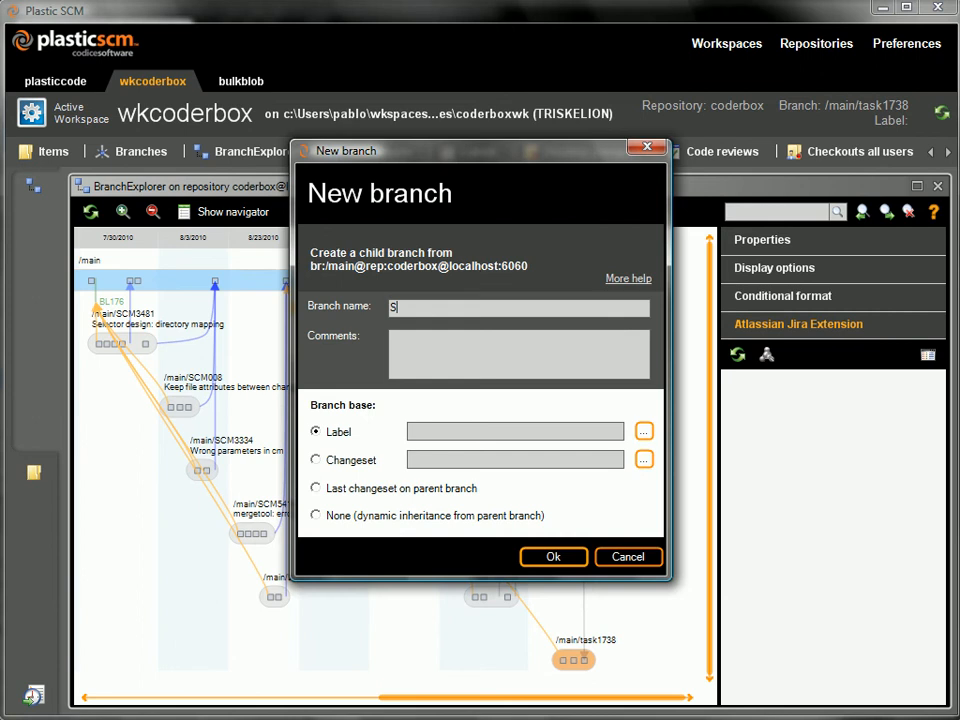
text(CM6358)
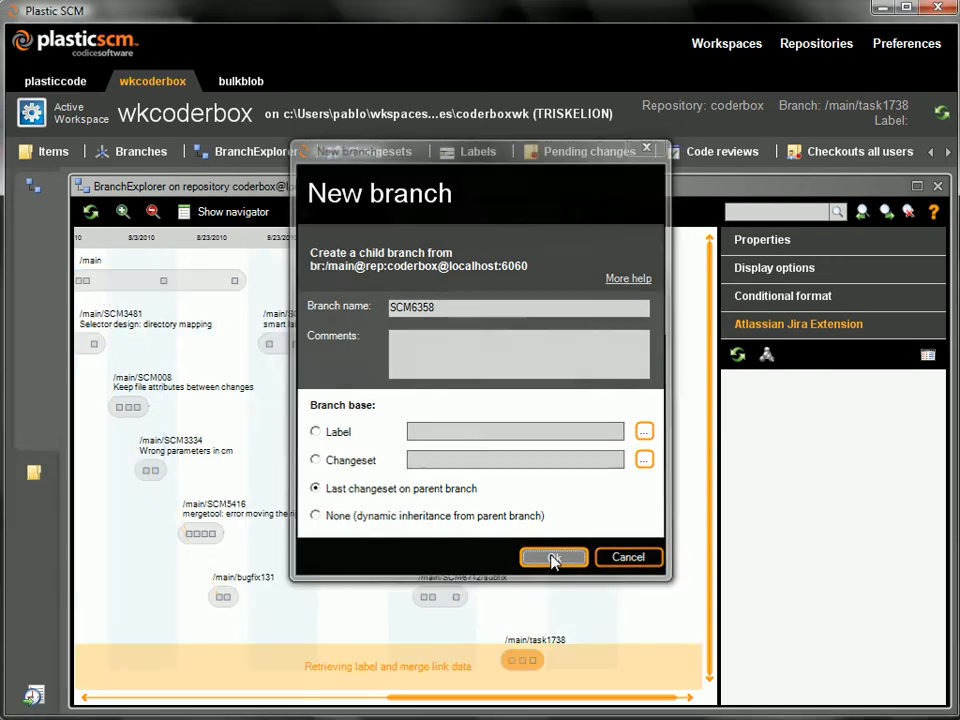
click(553, 557)
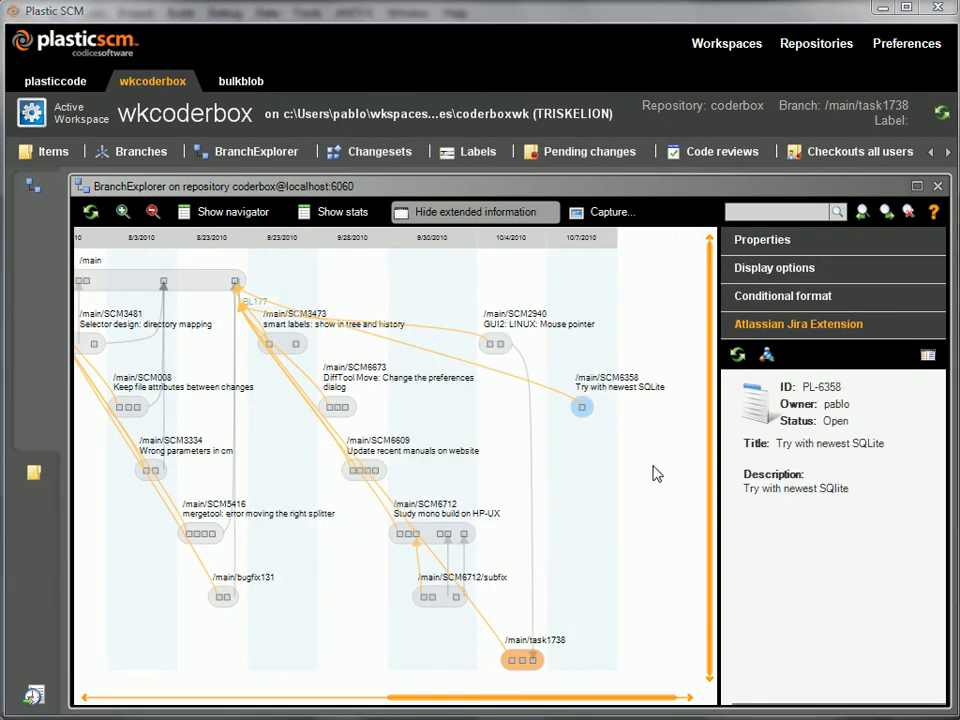
Step: Switch workspace wkcoderbox to /main/SCM6358, accepting the configuration change, and select it
right_click(582, 407)
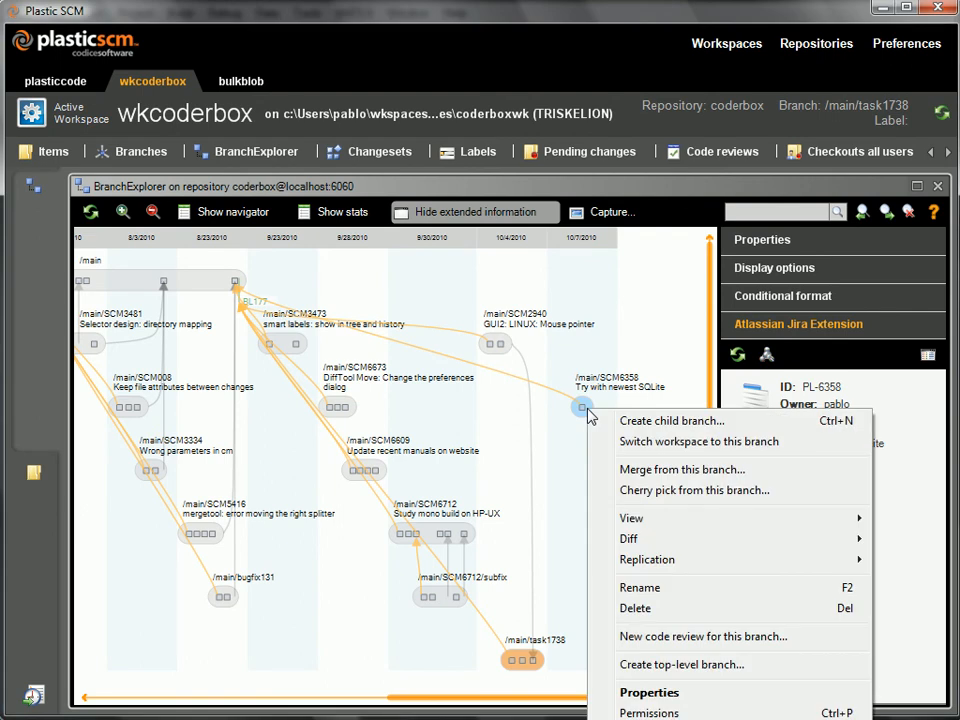
mouse_move(679, 448)
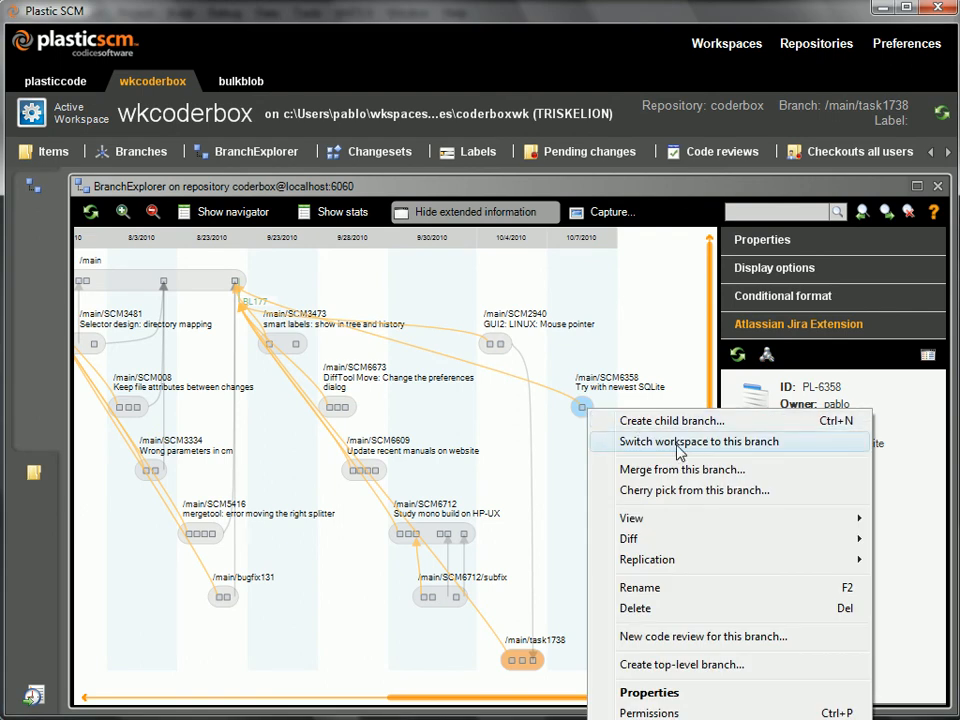
click(699, 441)
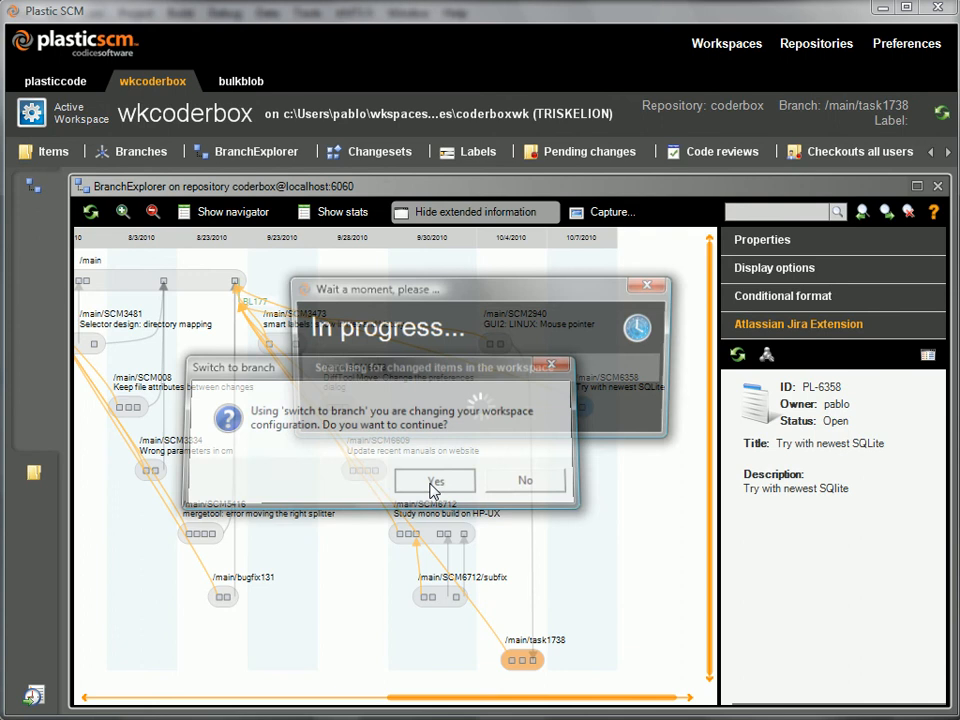
click(435, 481)
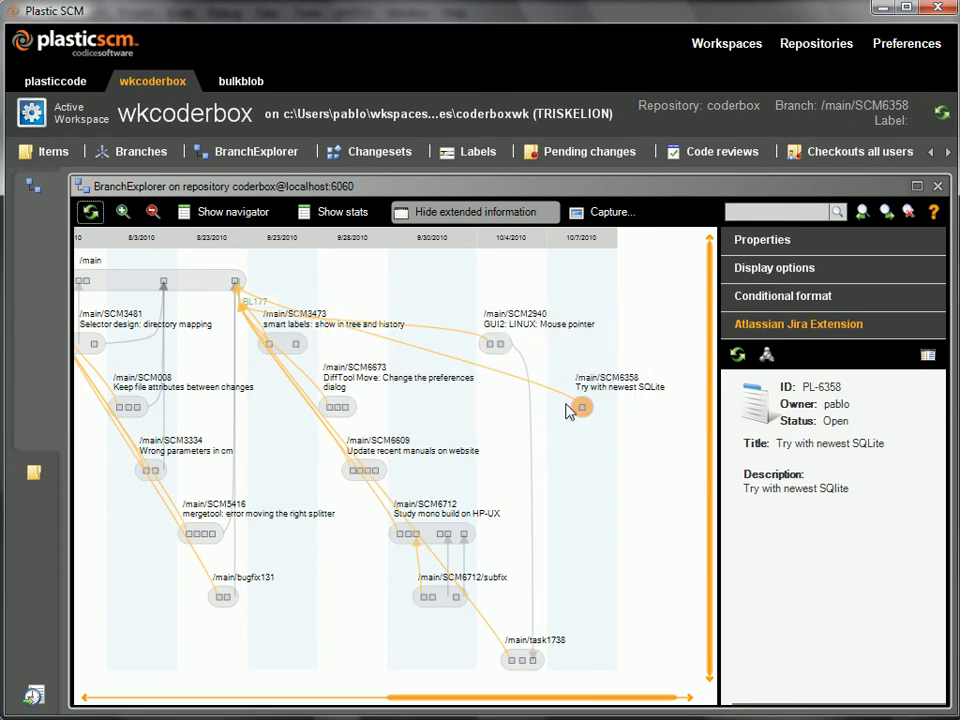
click(582, 407)
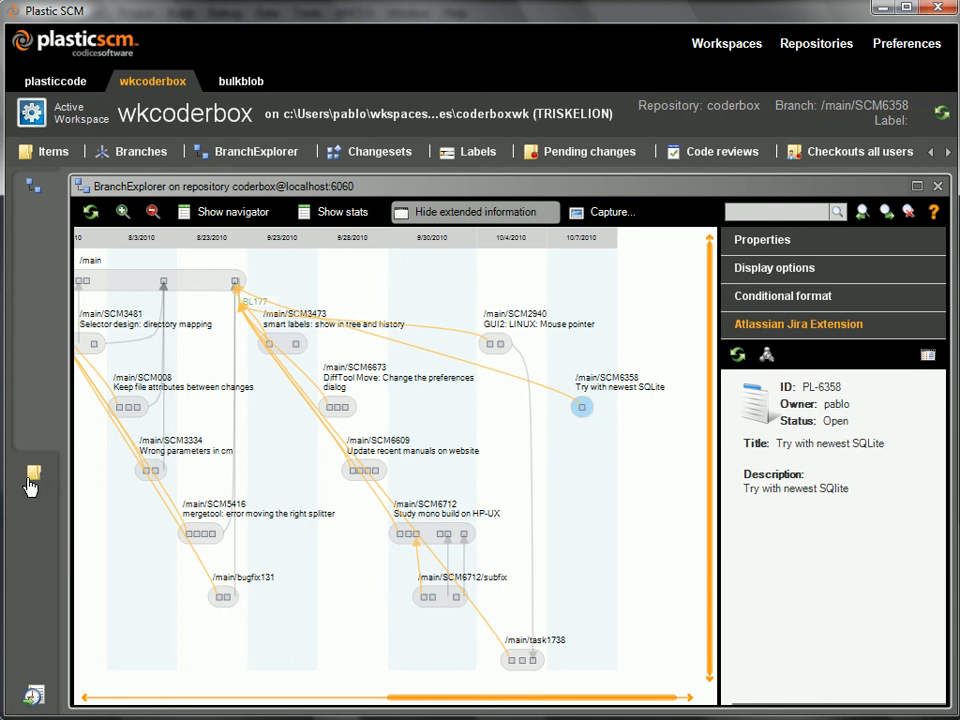
Step: Check out sqlite/ConnectionFactory.cs for edit and open it in the code editor
right_click(274, 463)
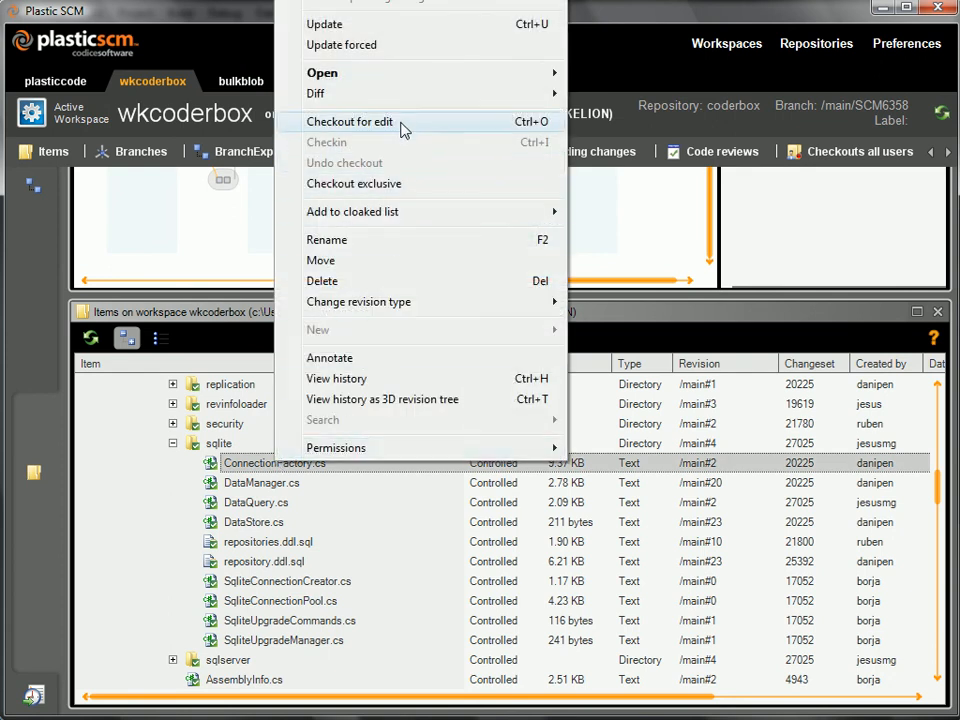
click(349, 121)
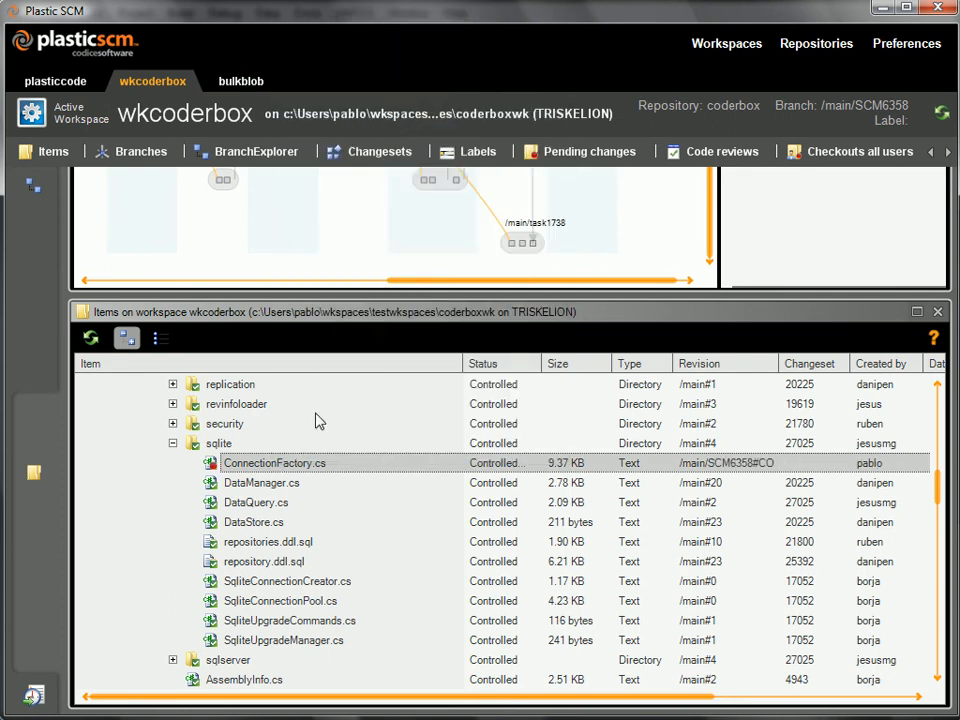
double_click(275, 462)
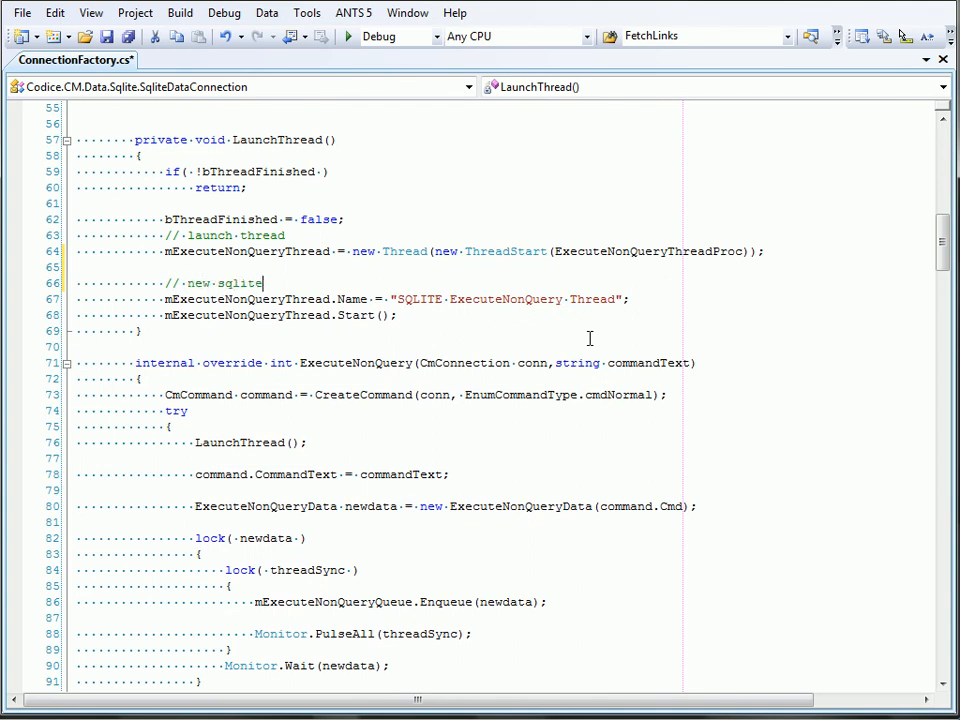
Step: Complete the LaunchThread comment to read '// new sqlite backend supported'
text(backend suppo)
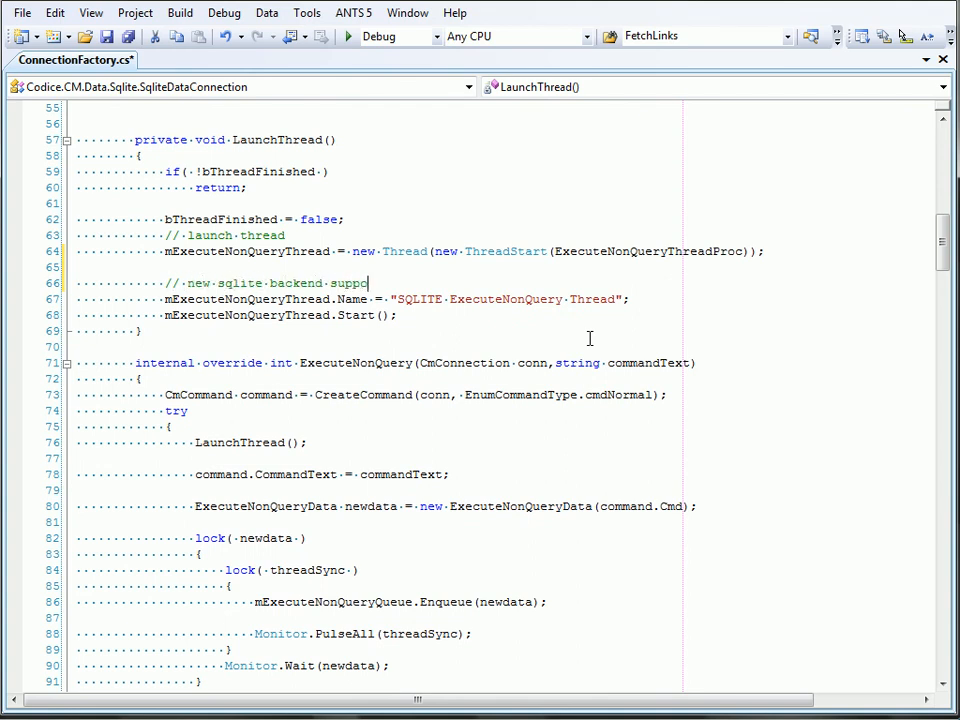
text(rted)
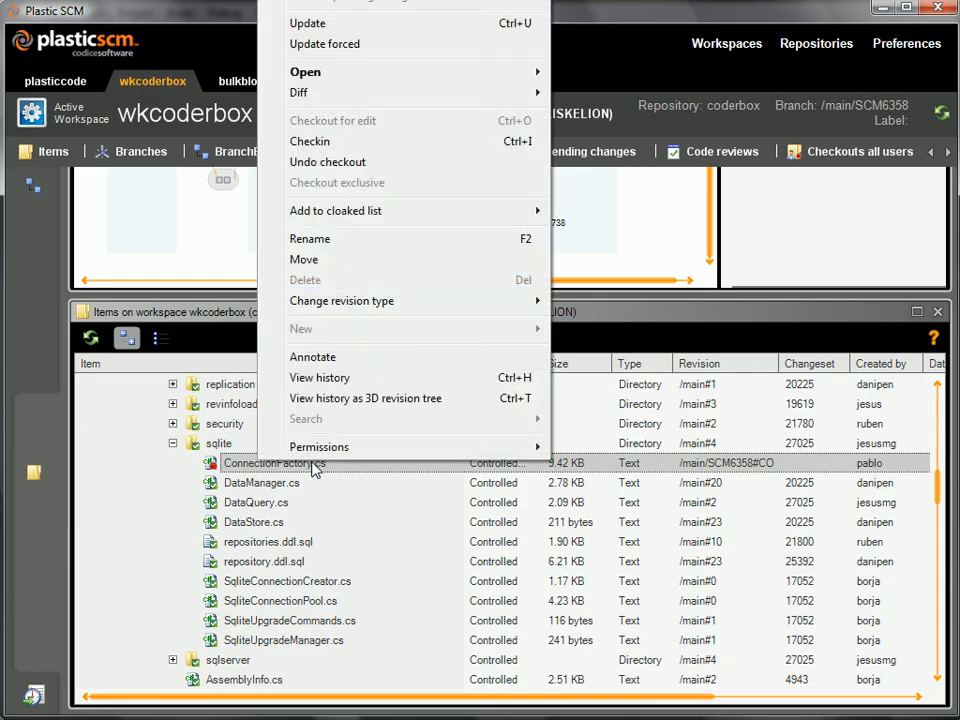
Step: Check in ConnectionFactory.cs with comment 'New backend', creating changeset 27253
click(310, 141)
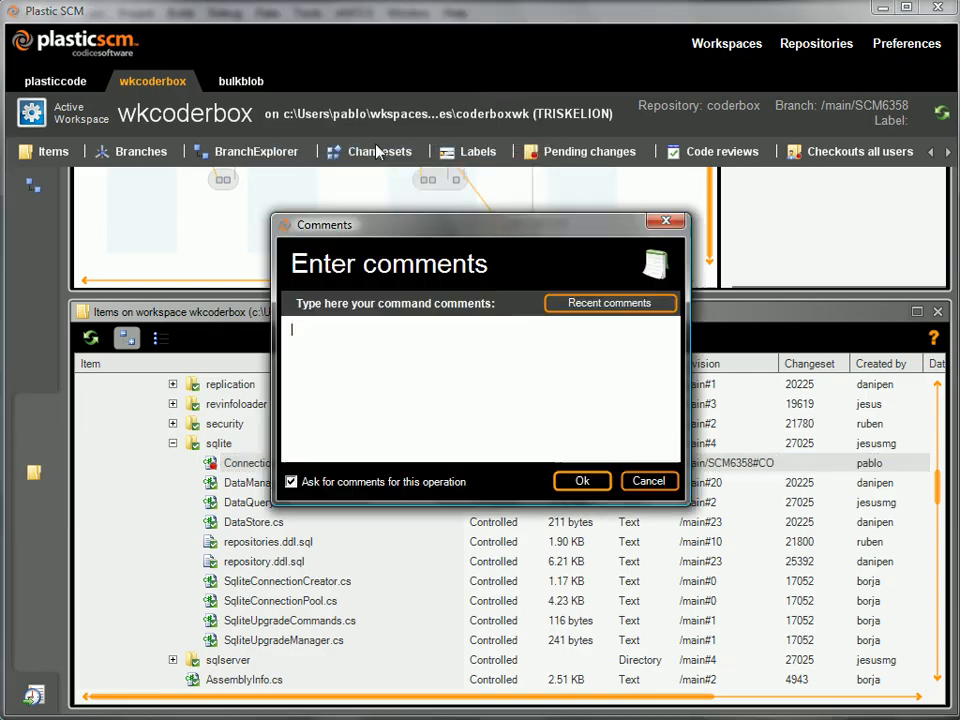
text(New backend)
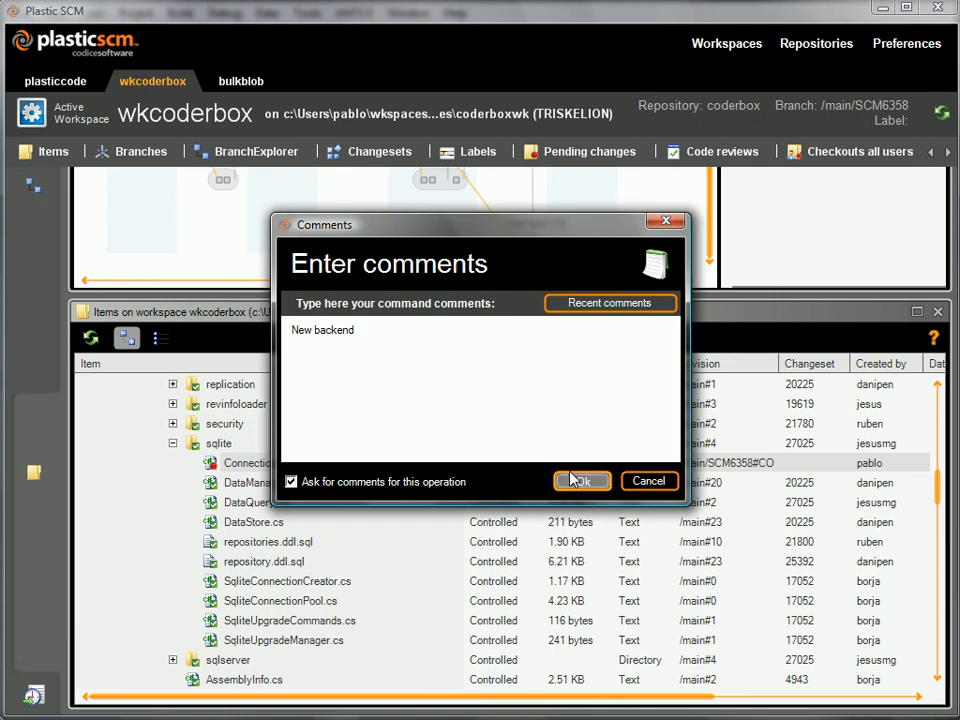
click(582, 481)
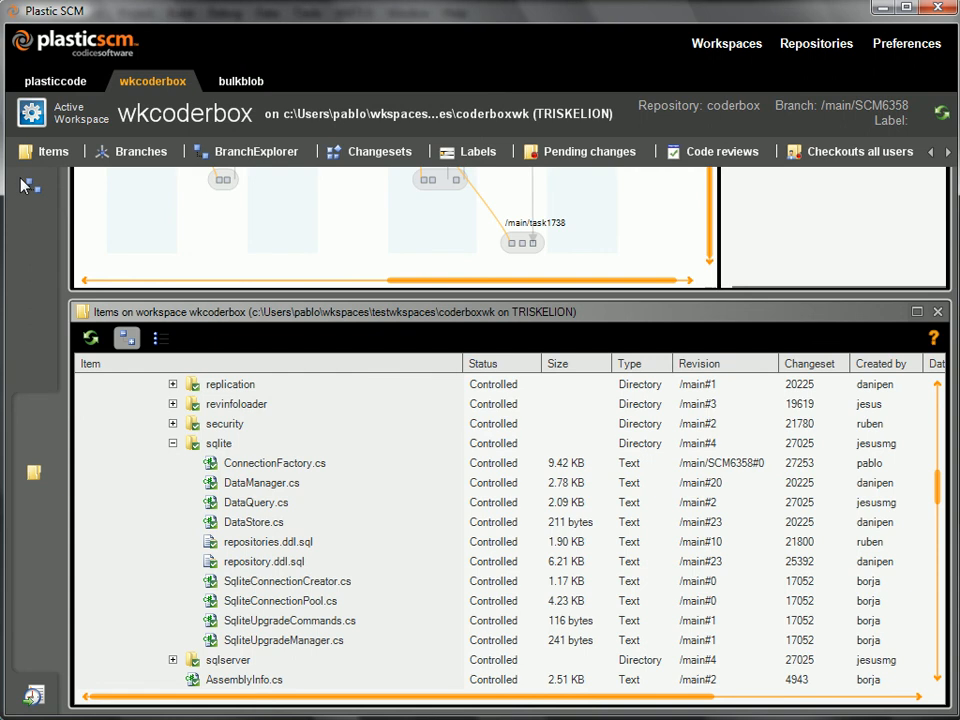